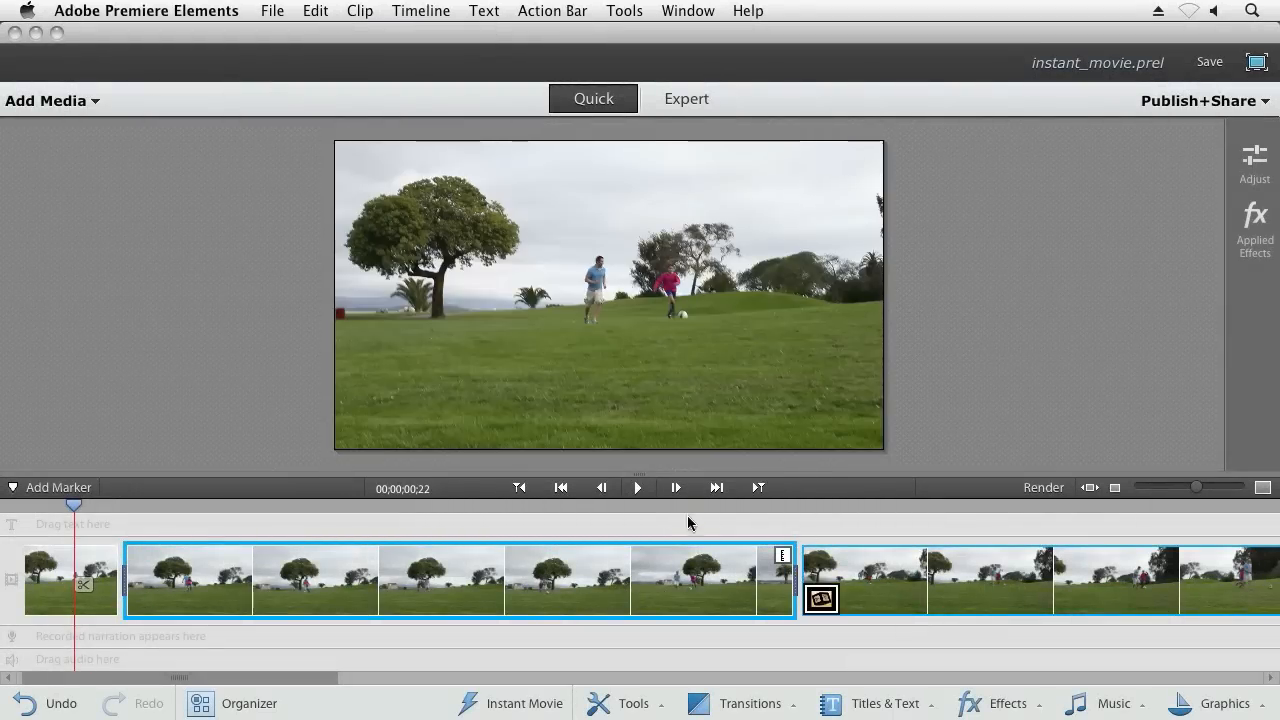
# Preview the soccer footage and dismiss the Add Media sources without importing anything.
pyautogui.click(638, 488)
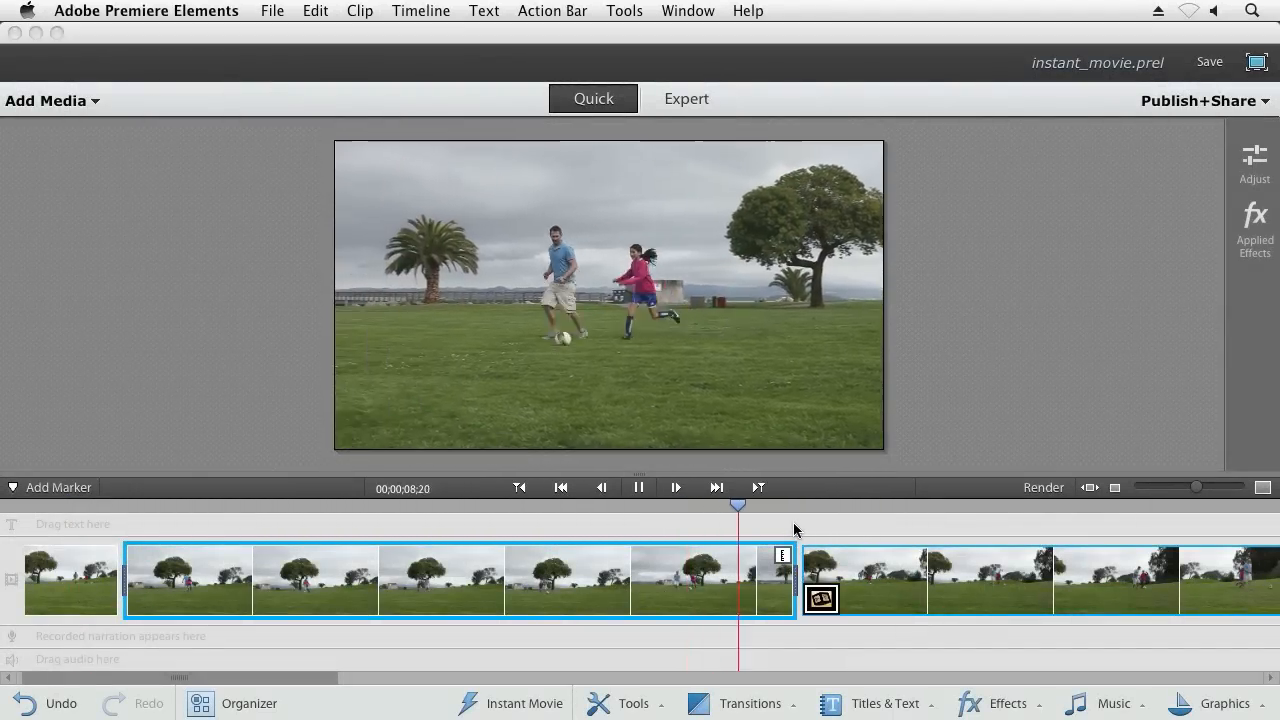
pyautogui.click(52, 100)
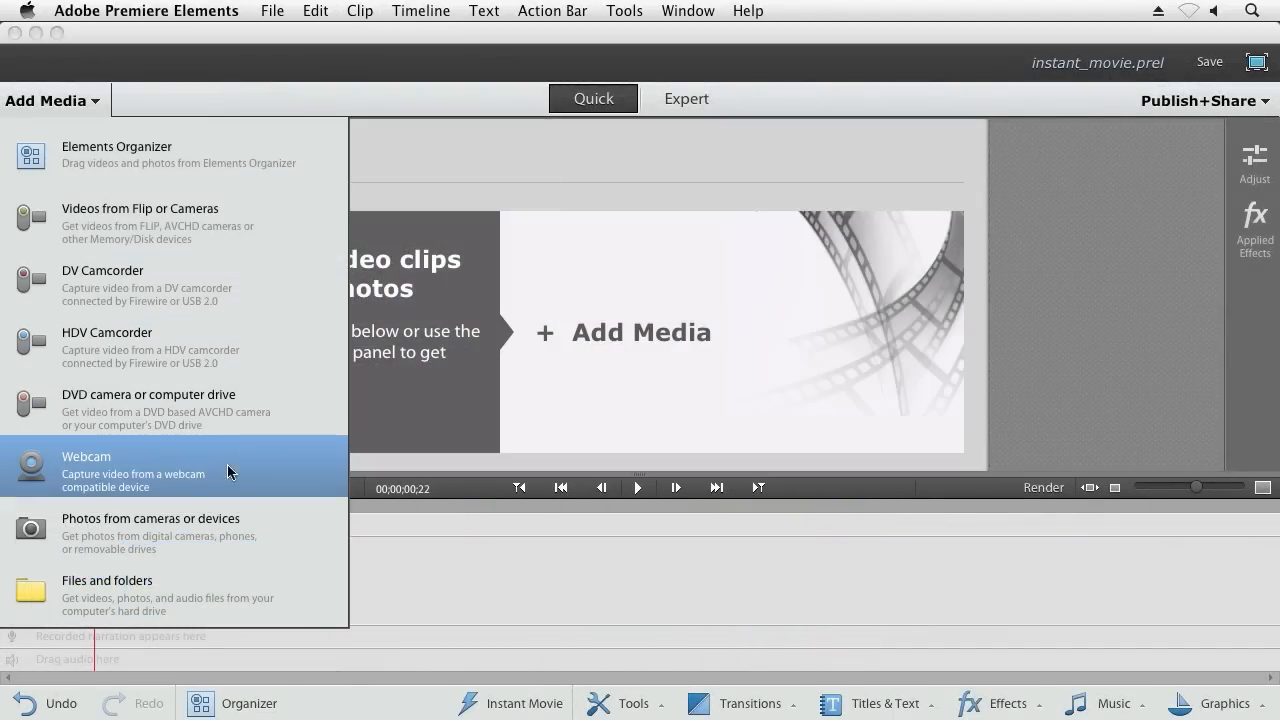
pyautogui.click(108, 580)
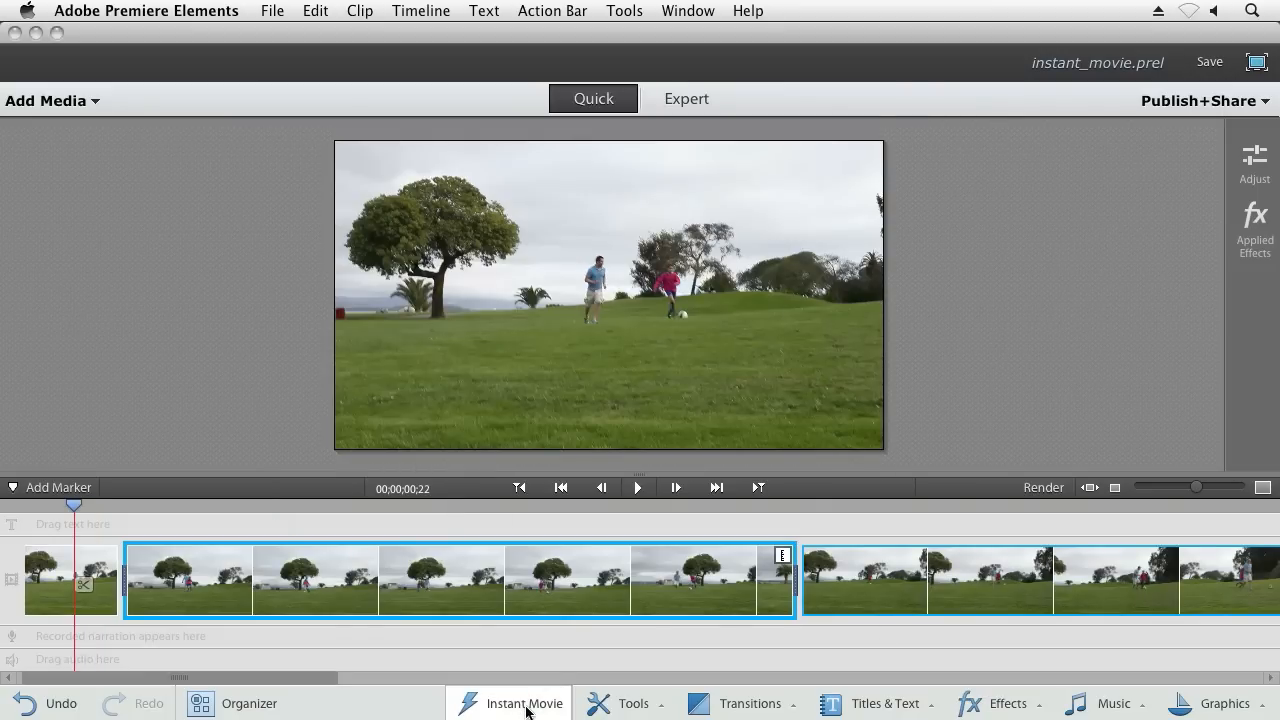
# Start an Instant Movie from the clips and choose the Extreme Sports theme.
pyautogui.click(522, 704)
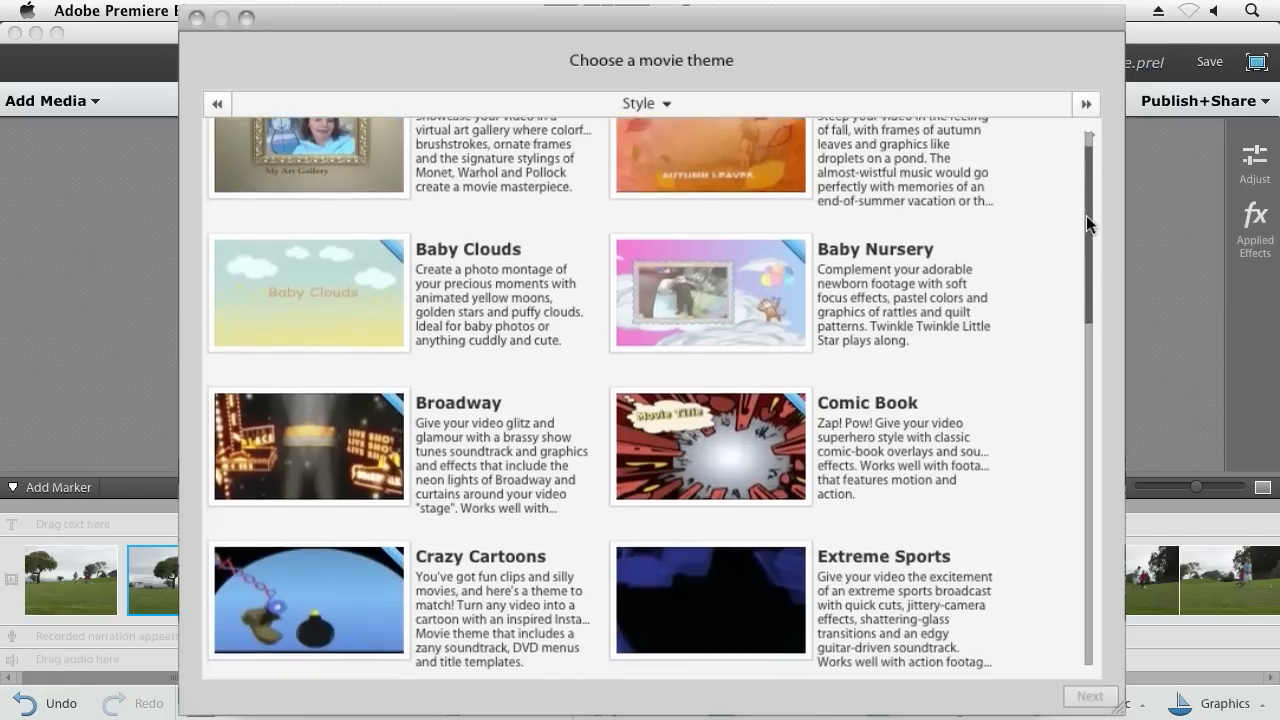
pyautogui.scroll(-3)
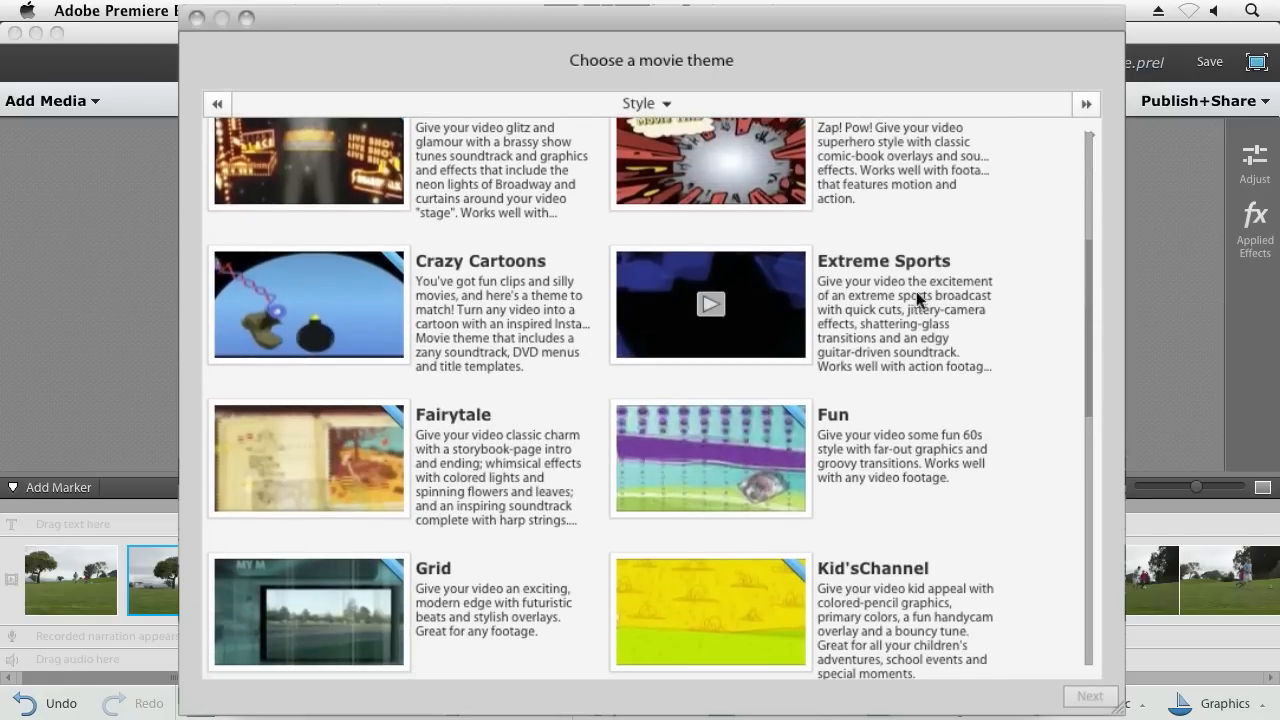
pyautogui.click(710, 304)
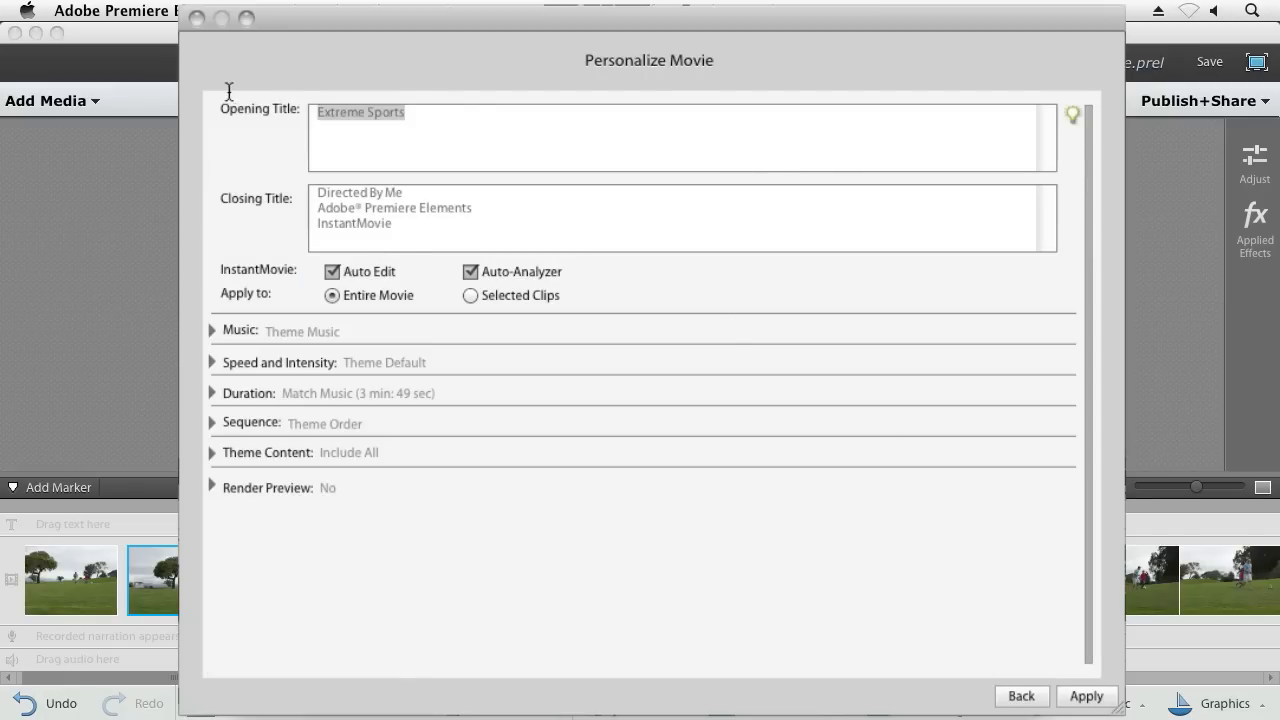
# Name the opening title 'Soccer Time' and apply the themed instant movie to the clips.
pyautogui.write('Soccer')
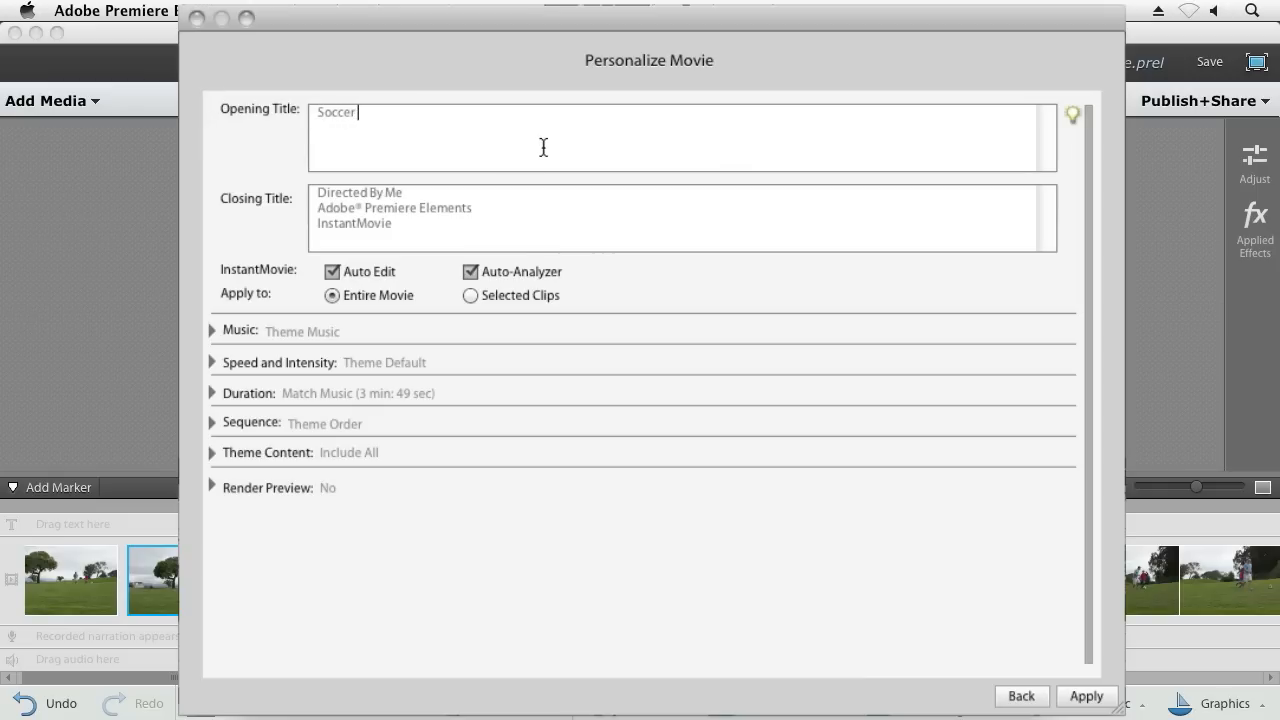
pyautogui.write('Time')
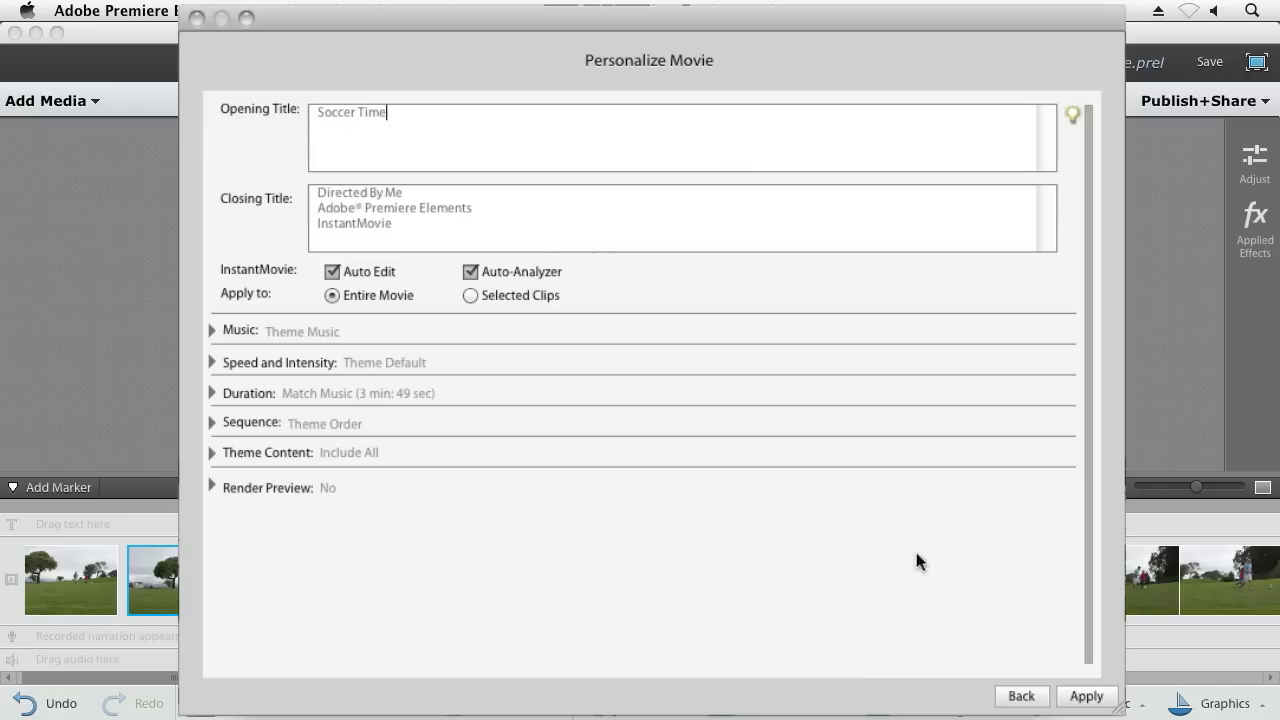
pyautogui.click(1086, 696)
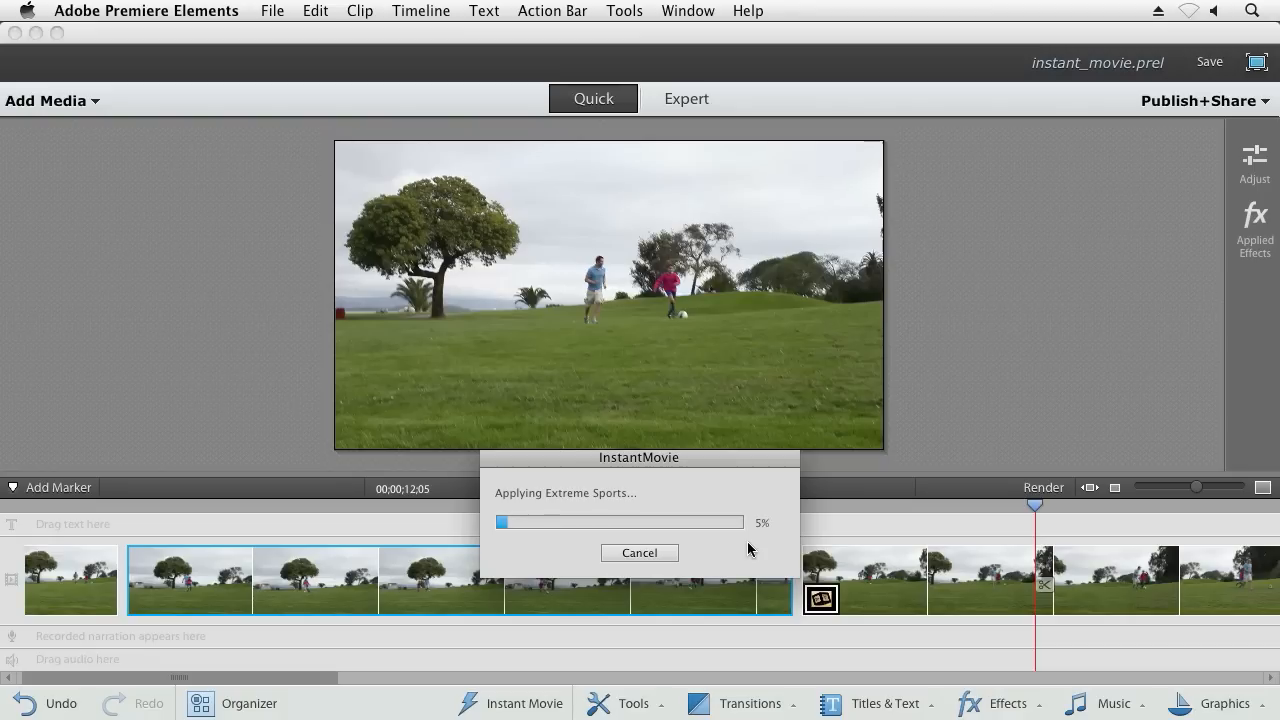